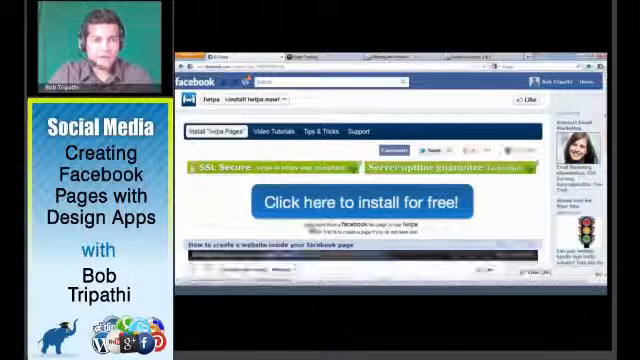
- Install the app, then view the Instant E Training page timeline with its app tiles below the cover
{"action": "left_click", "coordinate": [362, 204]}
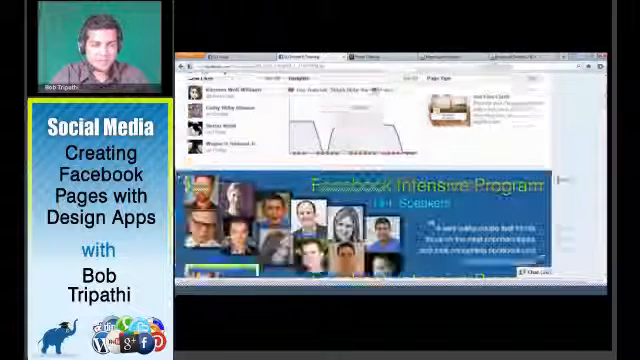
{"action": "scroll", "scroll_direction": "down", "scroll_amount": 3}
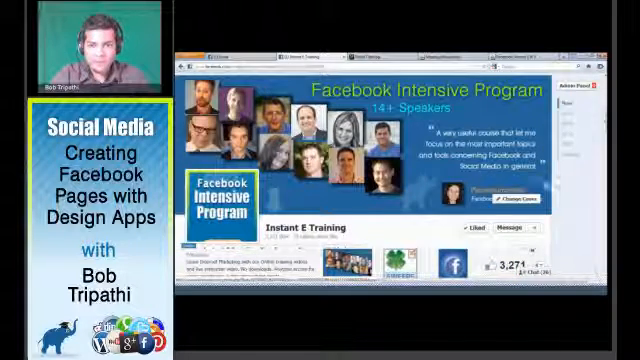
{"action": "scroll", "scroll_direction": "down", "scroll_amount": 3}
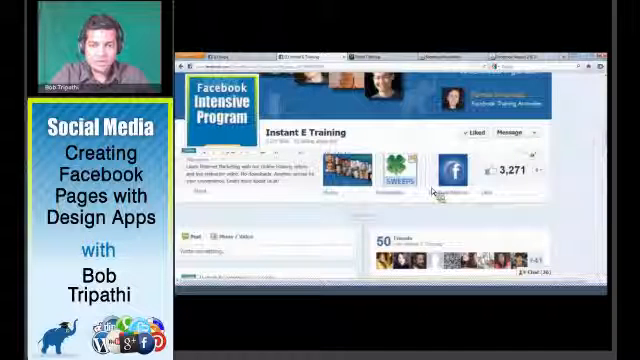